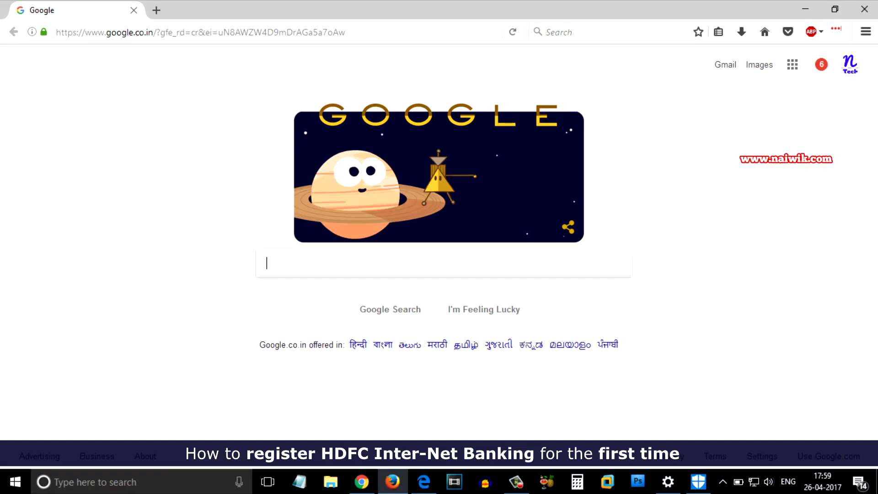
- Search Google for 'hdfc internet banking' to list HDFC Bank NetBanking pages
text(hdfc inter)
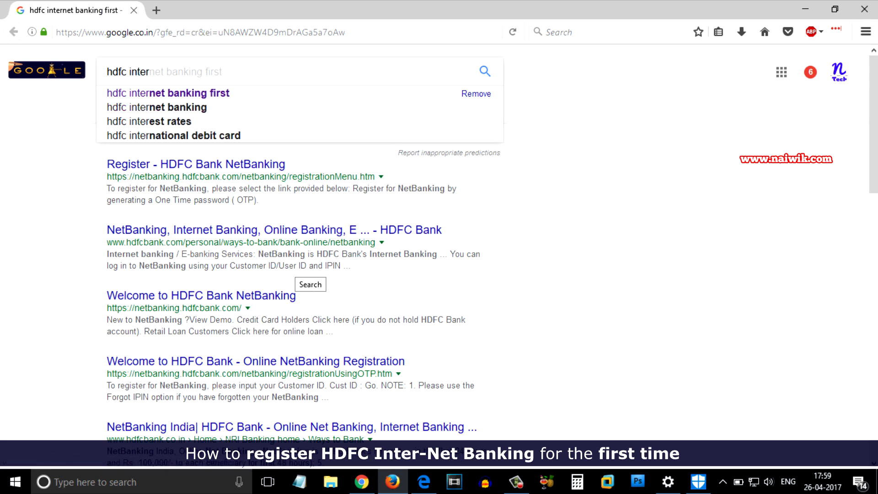
click(151, 107)
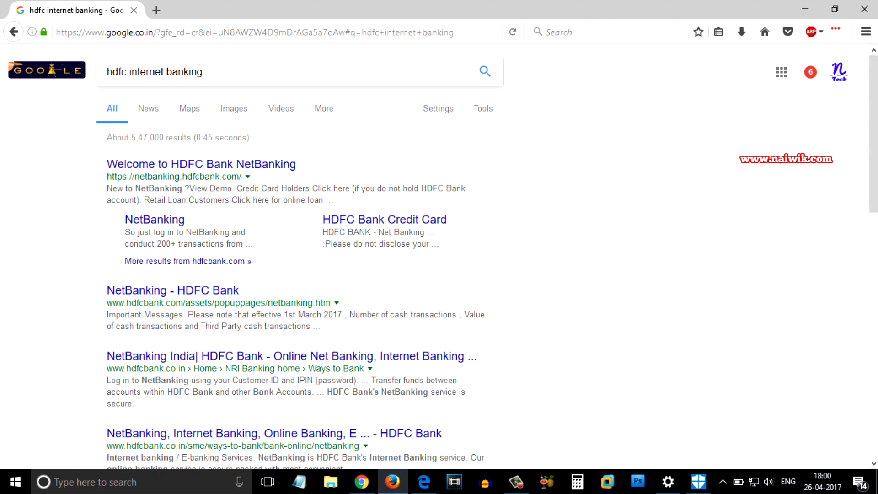
- Go to the HDFC Bank NetBanking site and log in with the customer ID and current IPIN
click(200, 164)
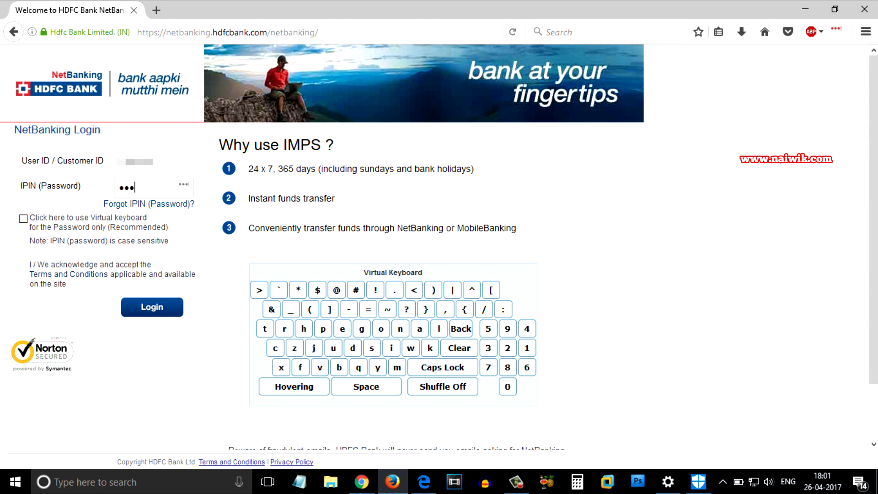
click(152, 308)
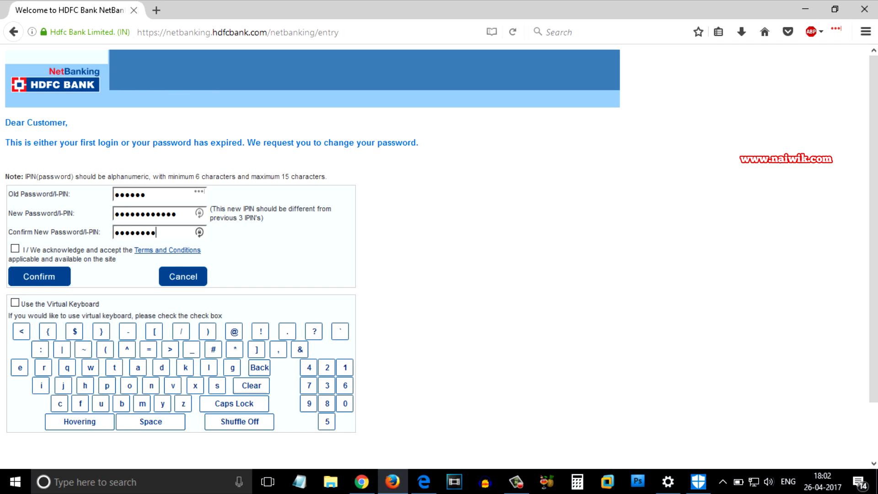
- Accept the terms and confirm the old, new and confirm-new password entries to change the IPIN
click(14, 257)
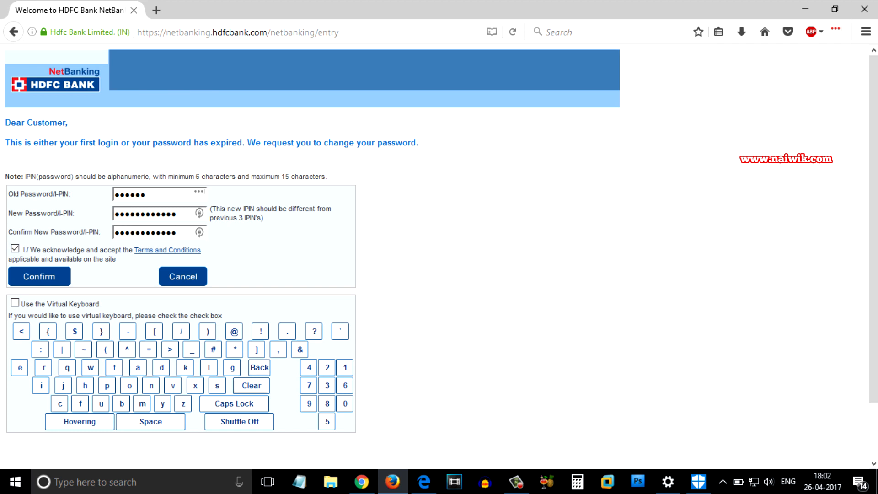
click(39, 276)
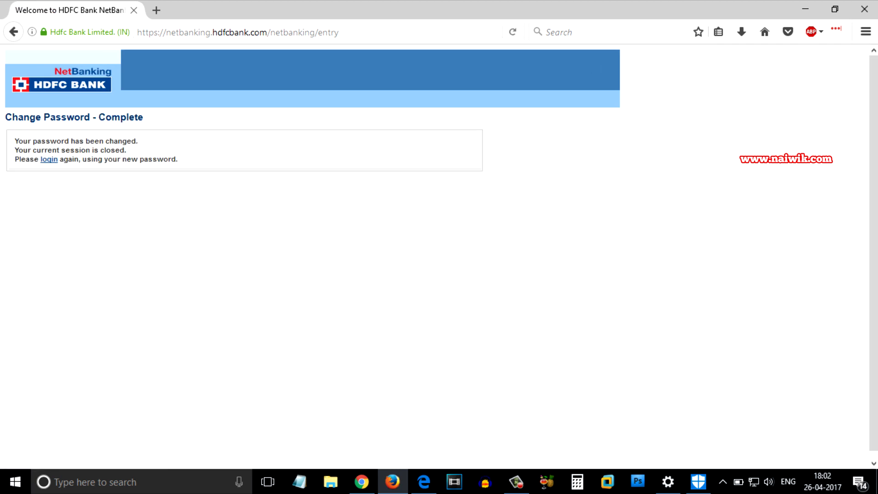
- Return to the login page and begin entering the Customer ID for a fresh sign-in
click(45, 159)
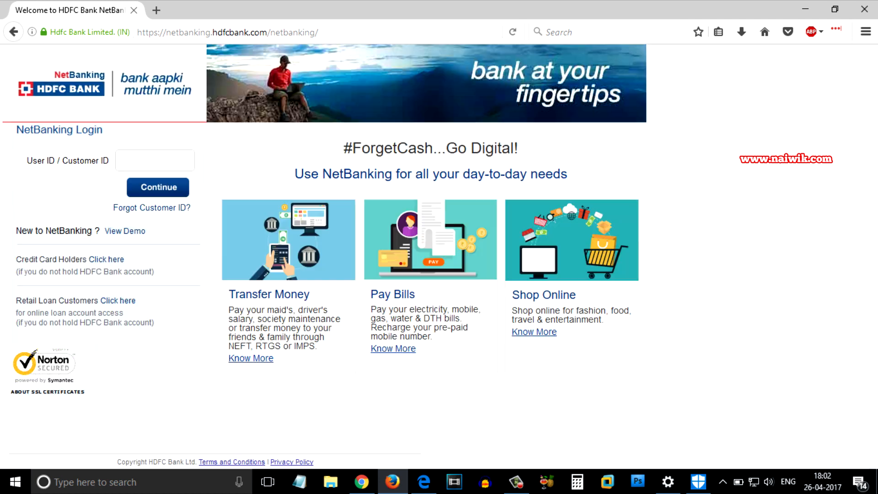
click(155, 160)
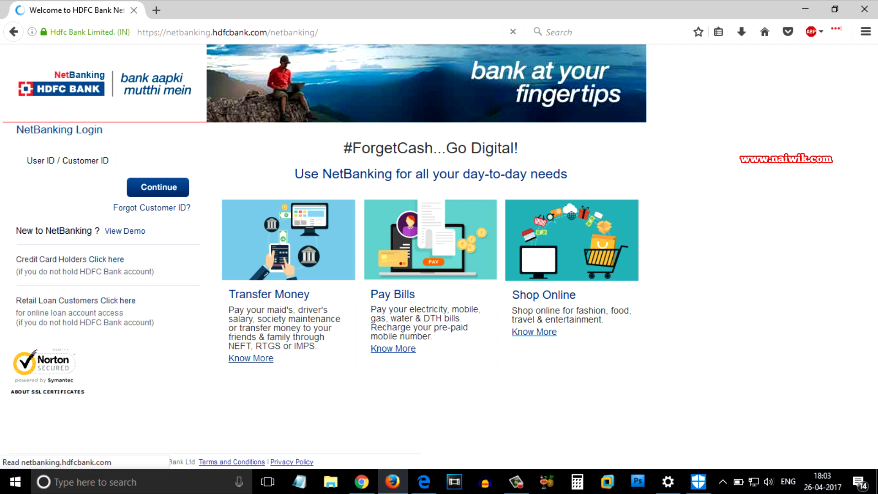
- Log in with the new IPIN to reach the savings account's Account Summary
click(158, 187)
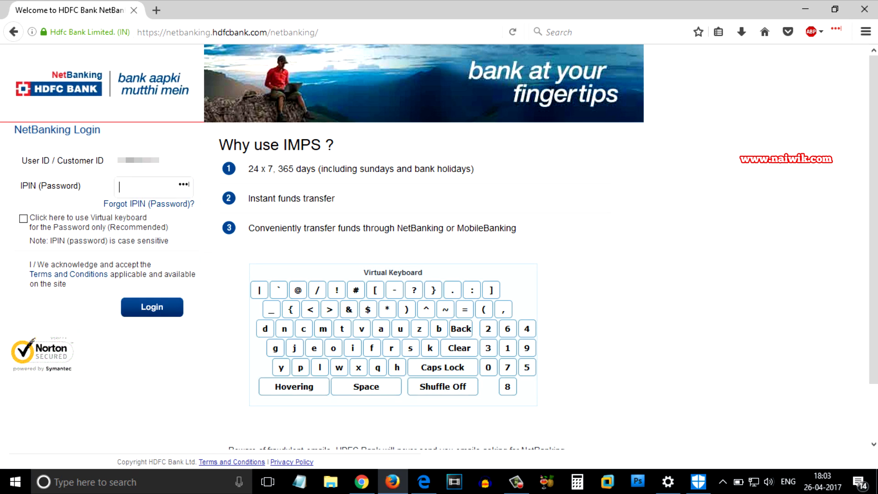
mouse_move(147, 203)
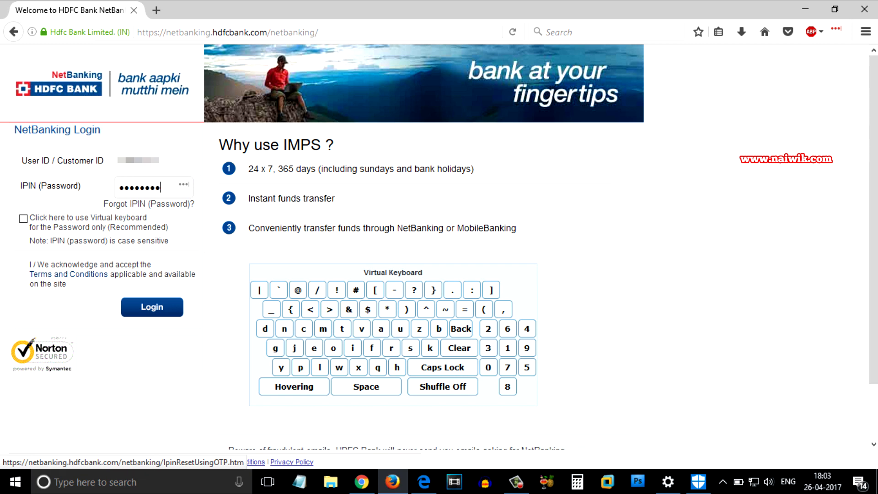
click(152, 307)
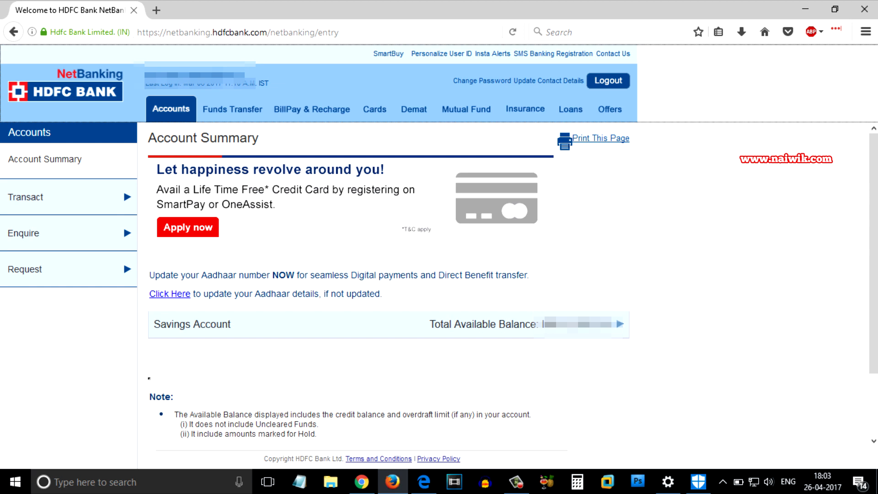